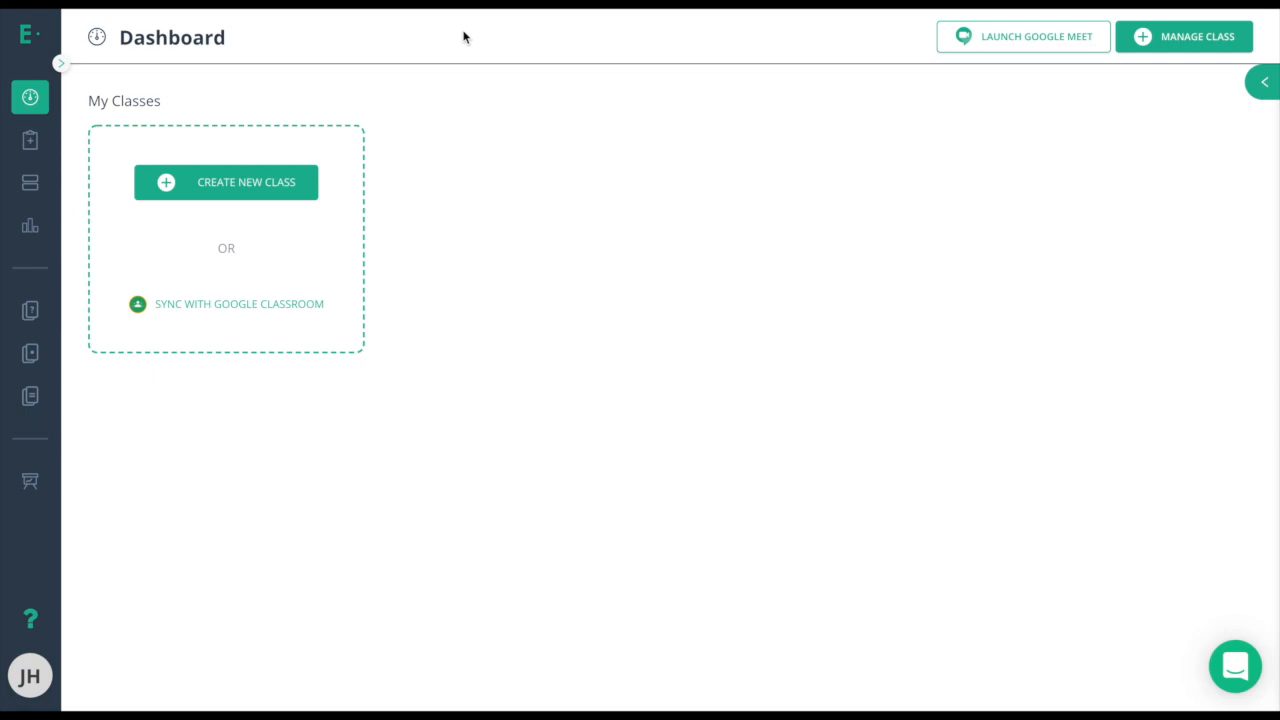
mouse_move(360, 90)
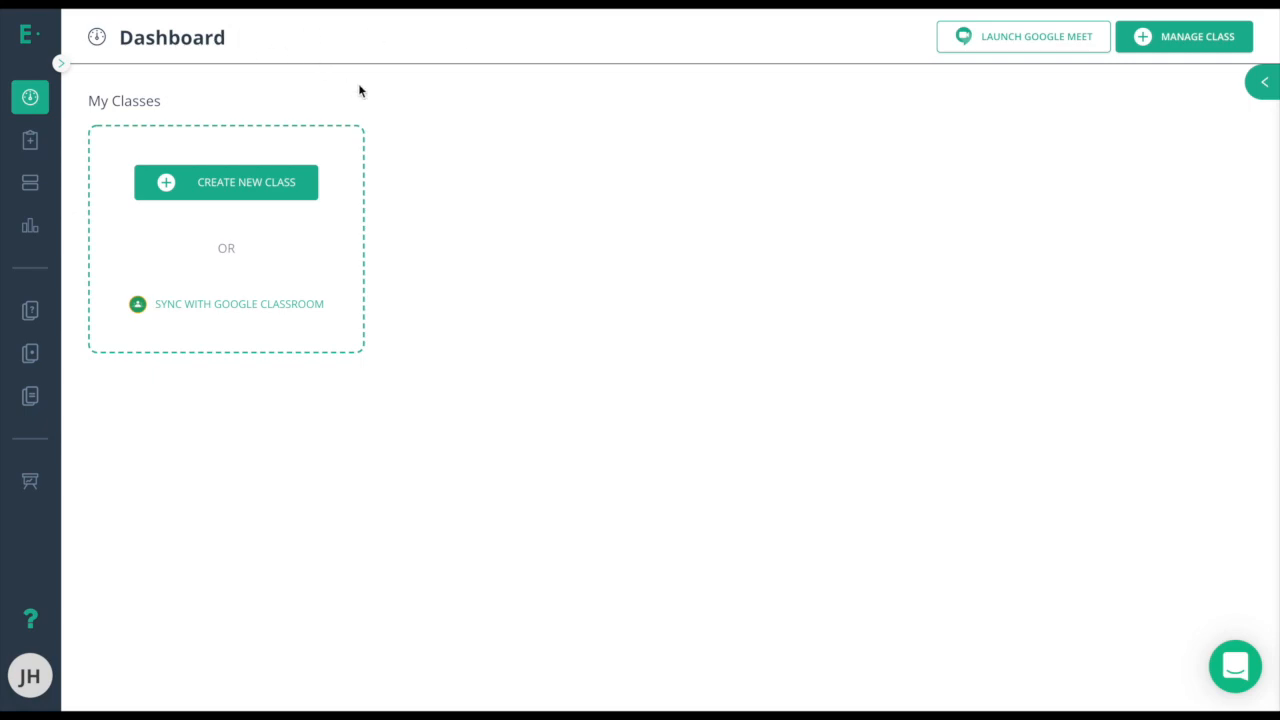
mouse_move(224, 312)
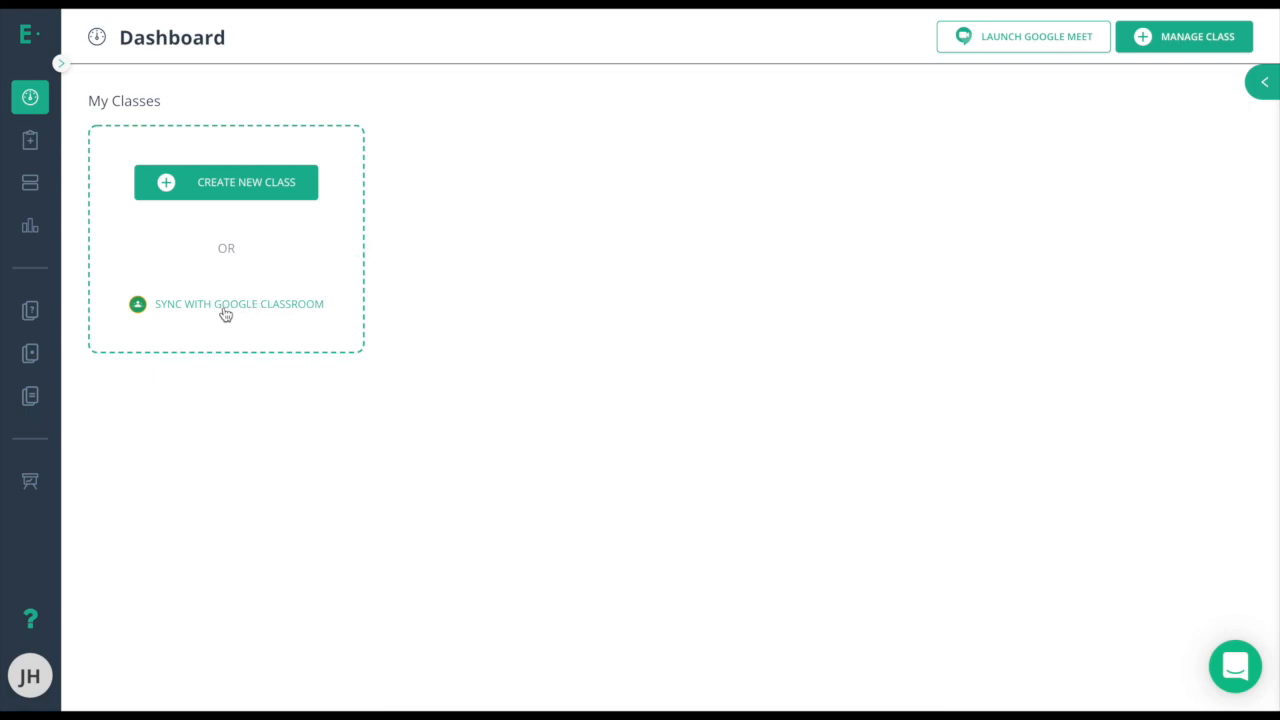
mouse_move(262, 308)
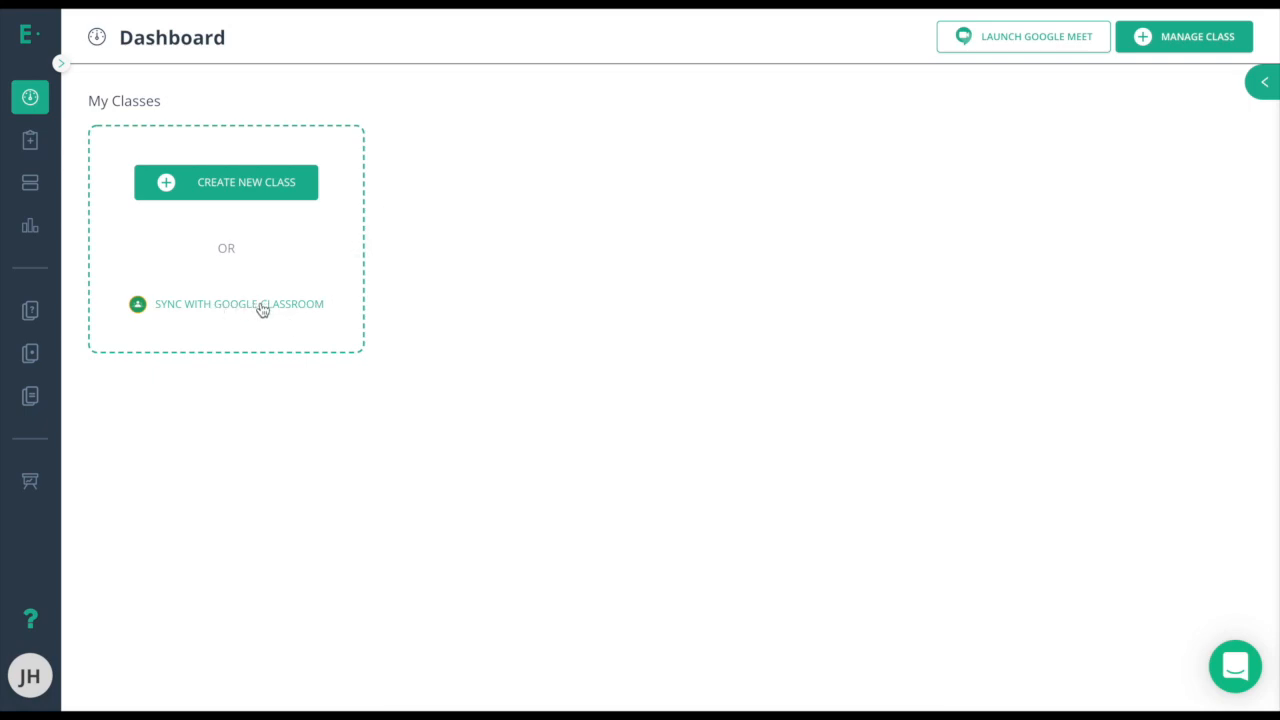
mouse_move(56, 462)
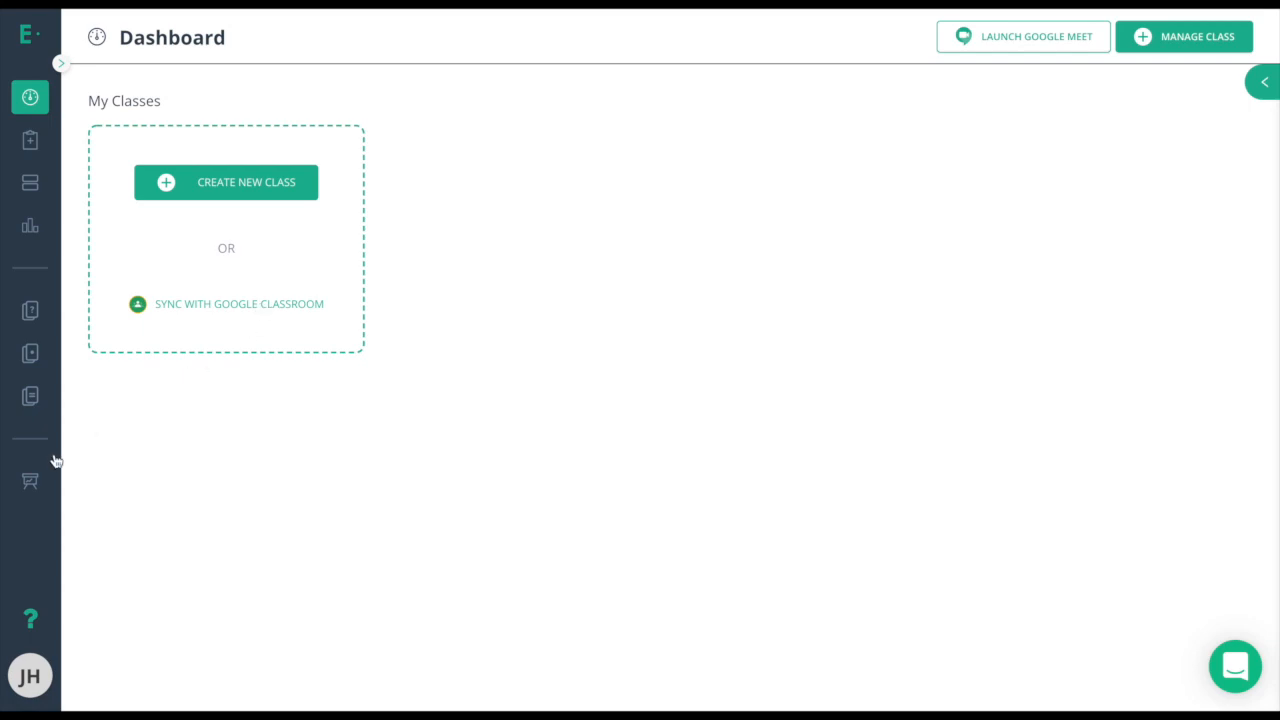
Start the Google Classroom sync from the empty Manage Class page
left_click(28, 480)
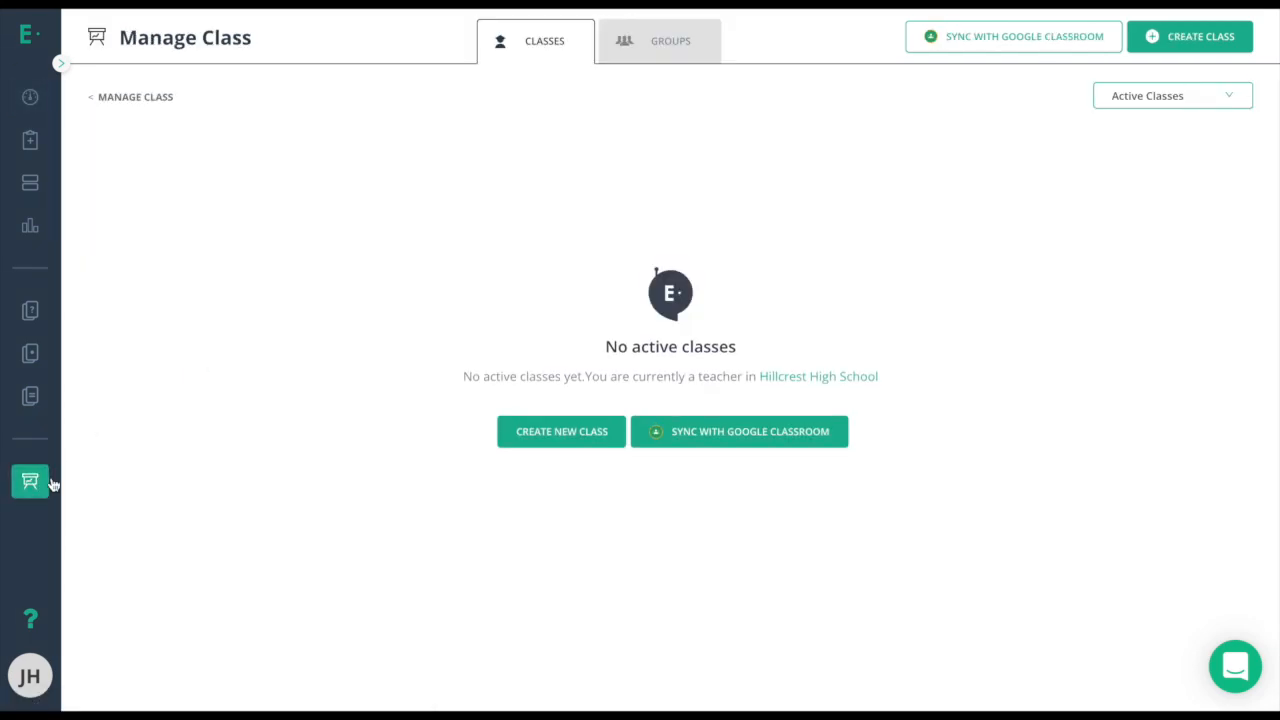
mouse_move(1020, 48)
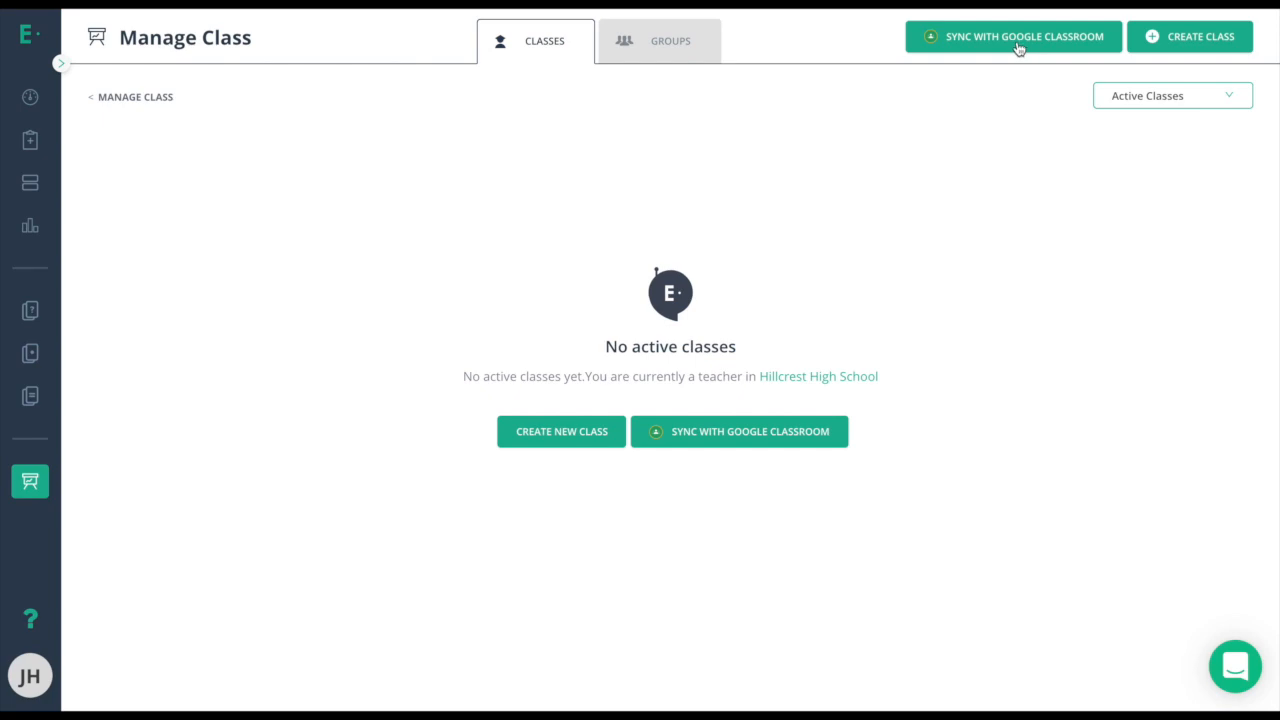
left_click(1016, 36)
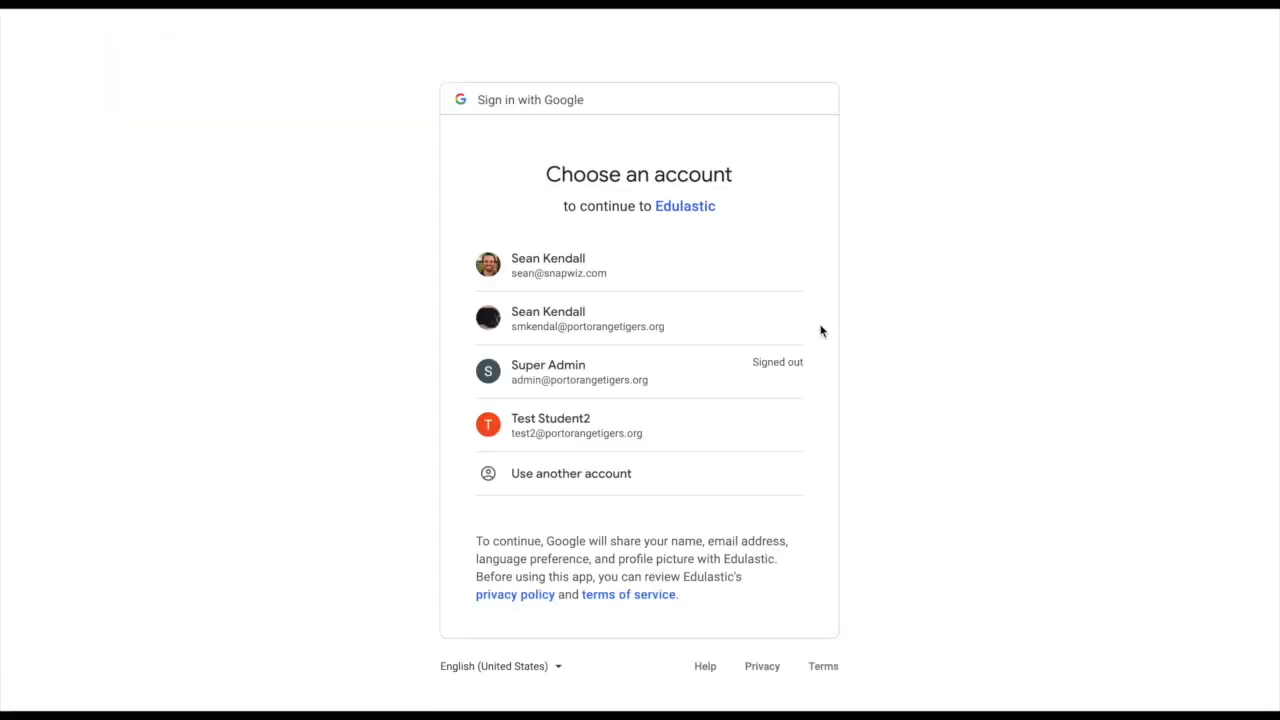
left_click(548, 264)
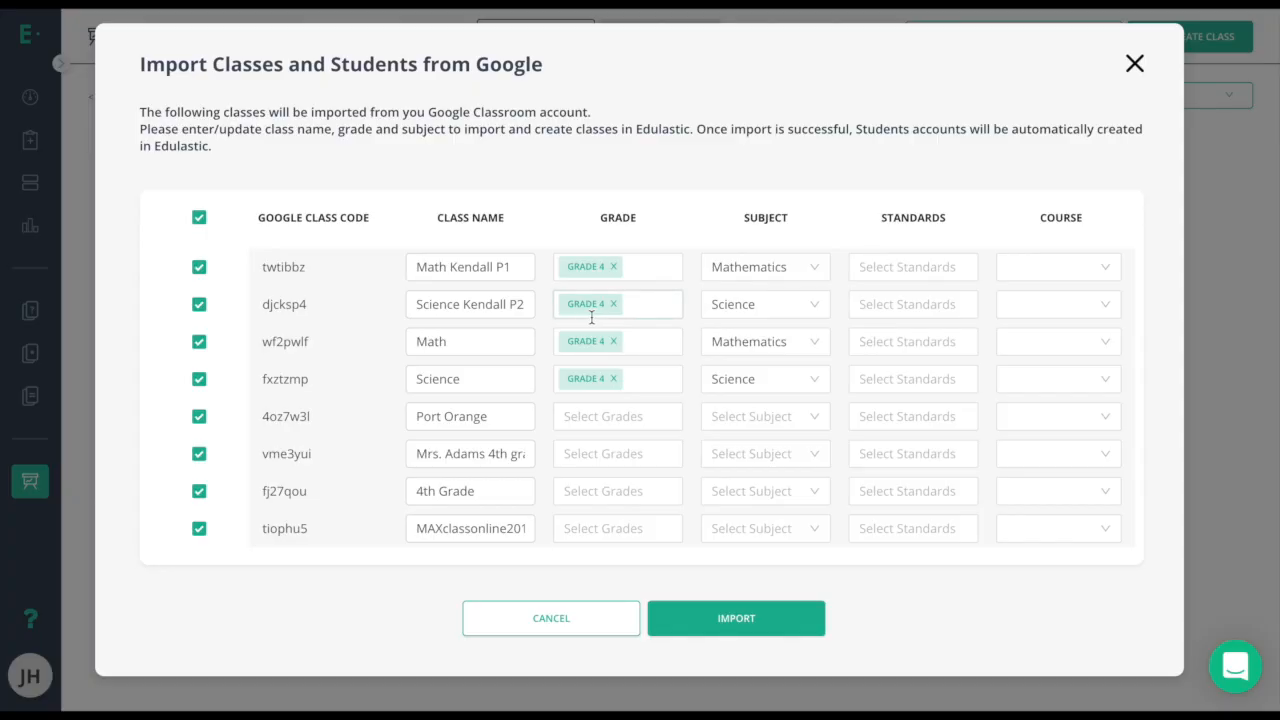
mouse_move(284, 484)
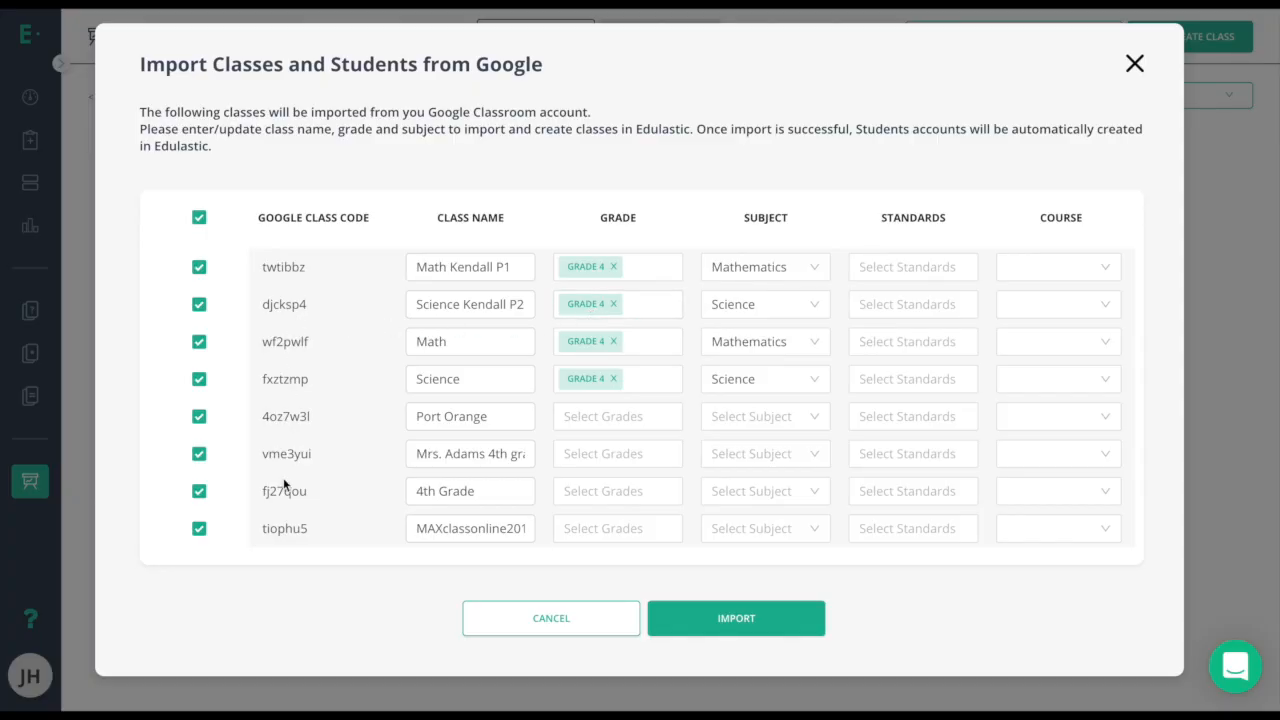
mouse_move(284, 478)
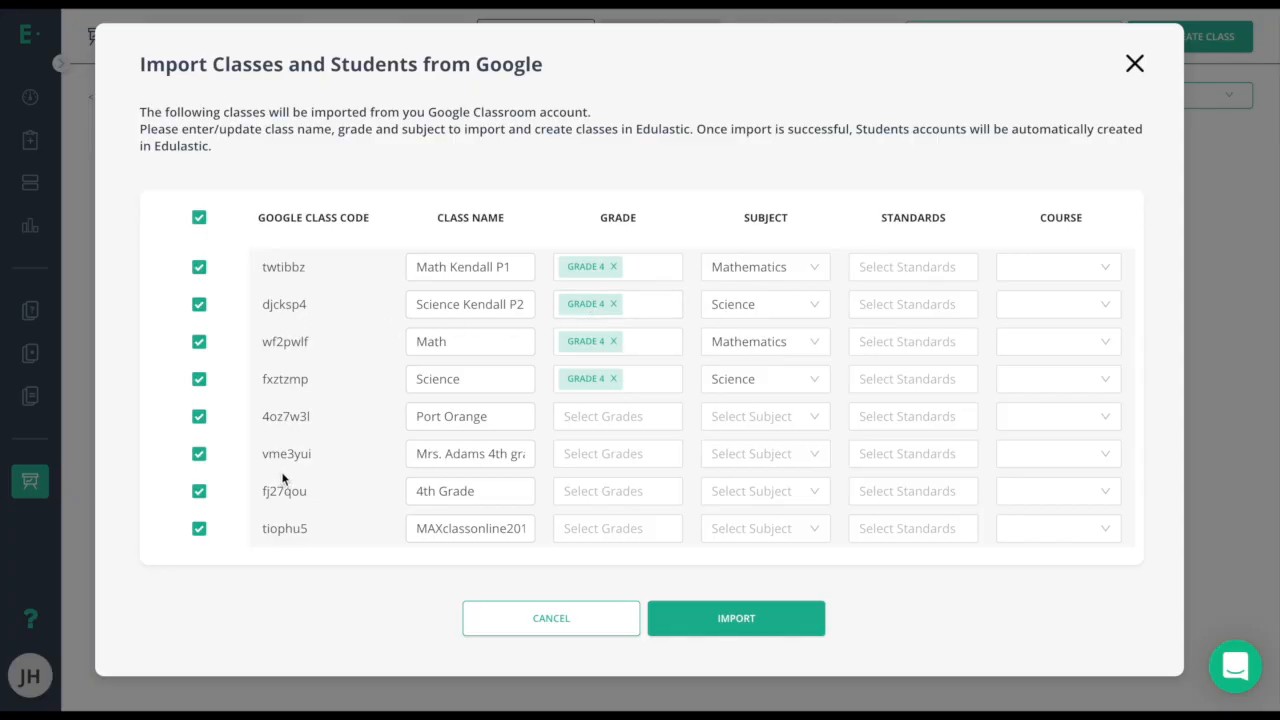
left_click(198, 216)
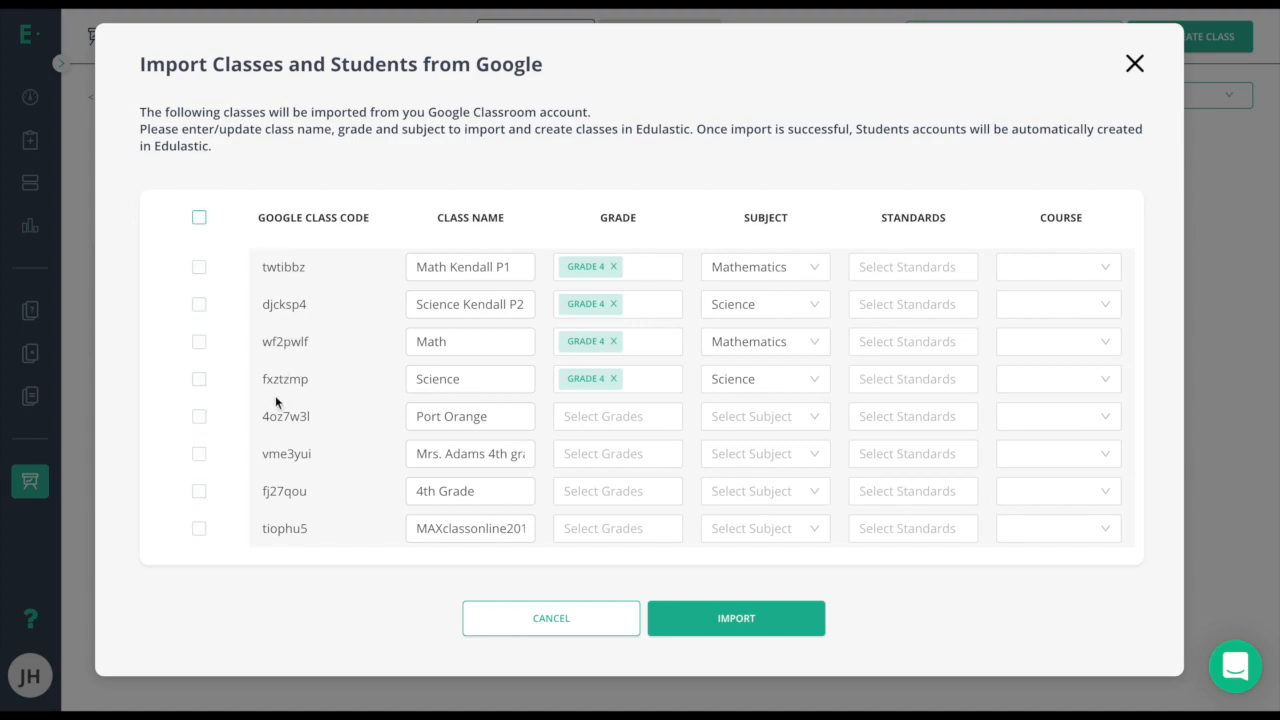
left_click(200, 528)
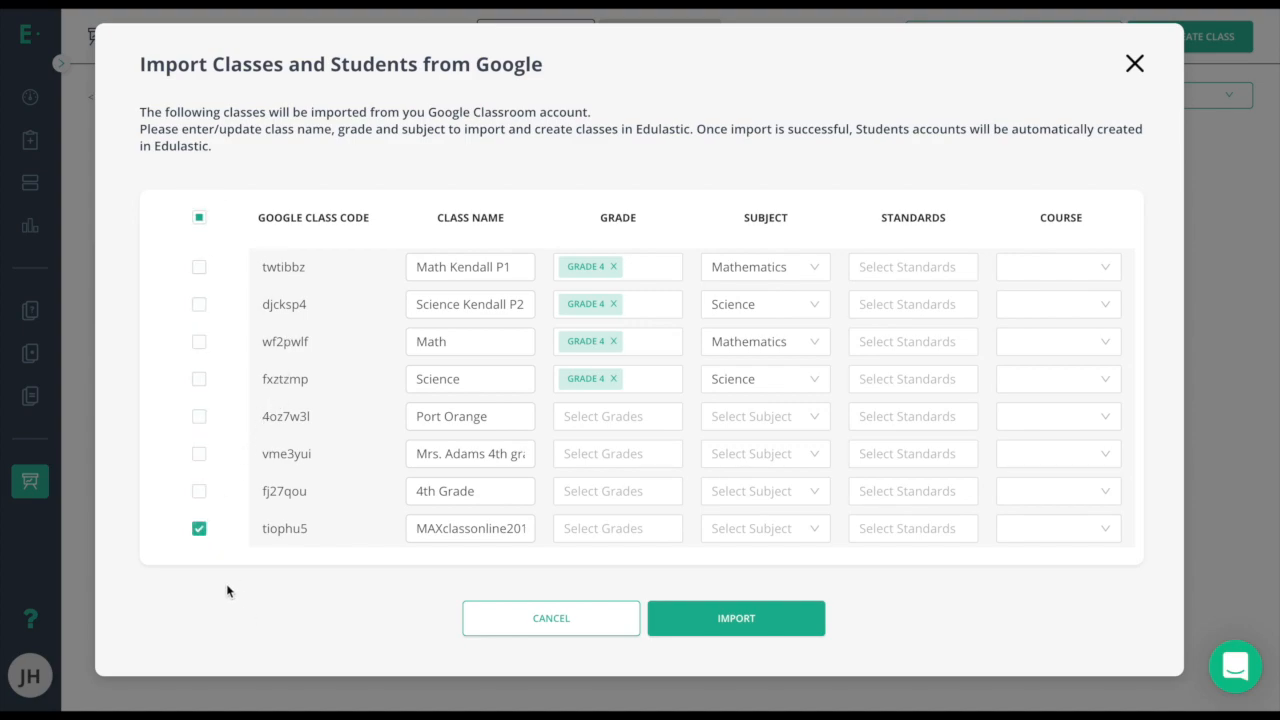
left_click(470, 528)
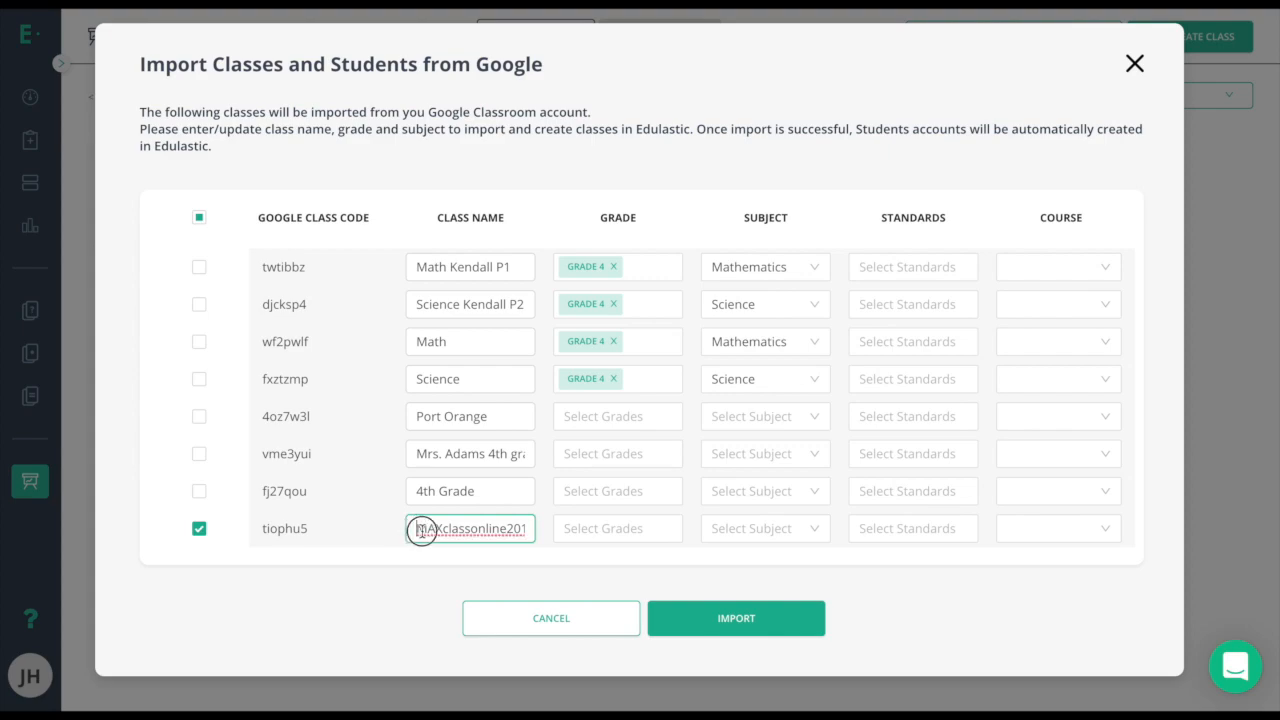
type("Math Kendall P1")
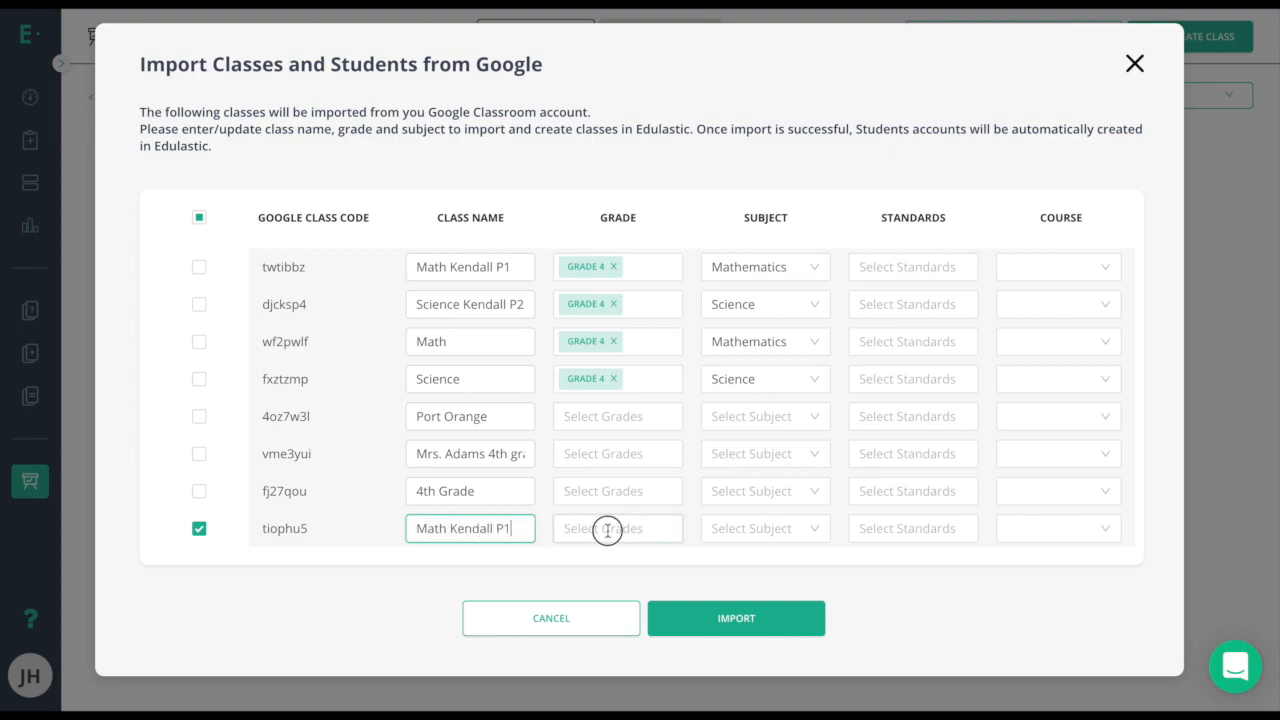
Assign grade 4, Mathematics and Math - Common Core standards, then import the class
left_click(616, 528)
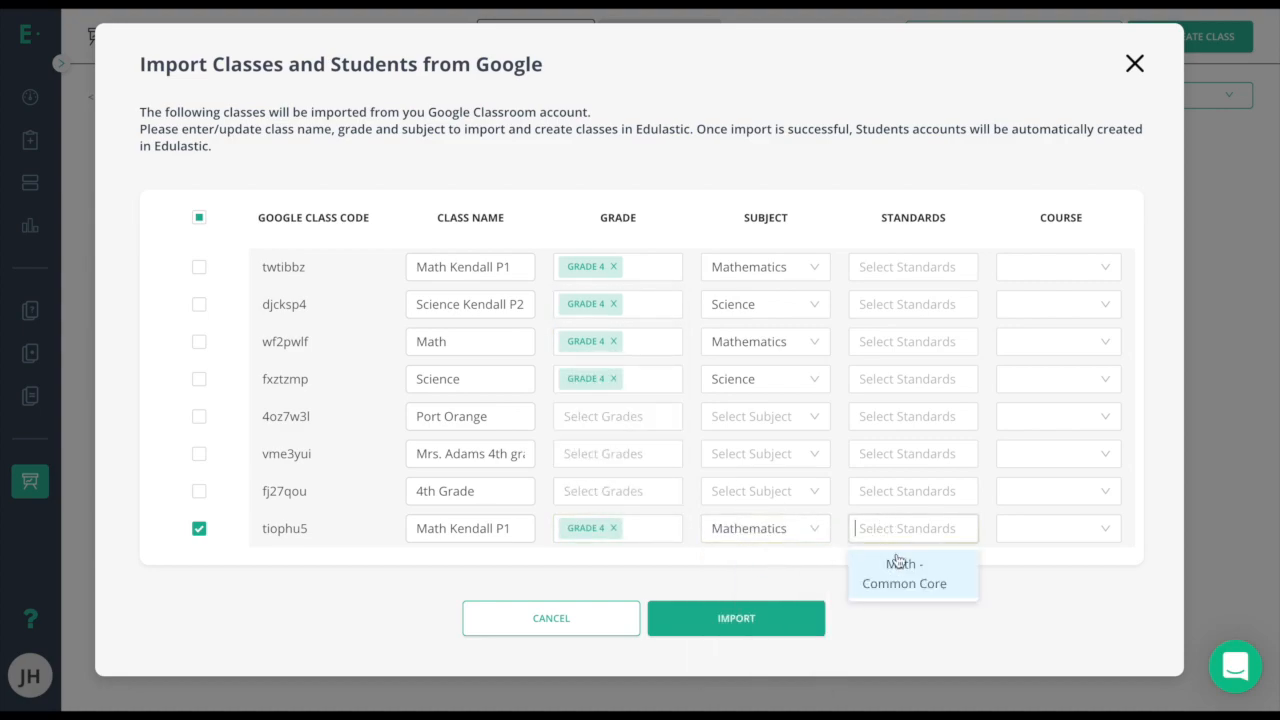
left_click(912, 574)
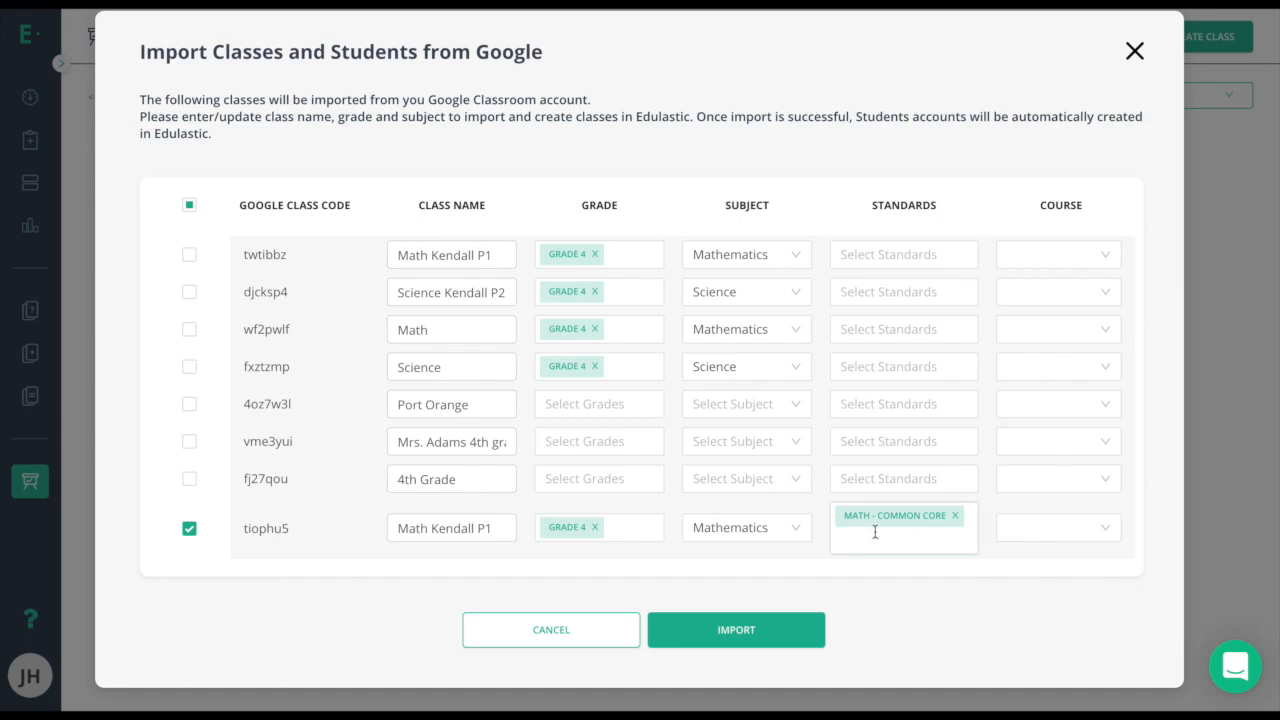
mouse_move(952, 588)
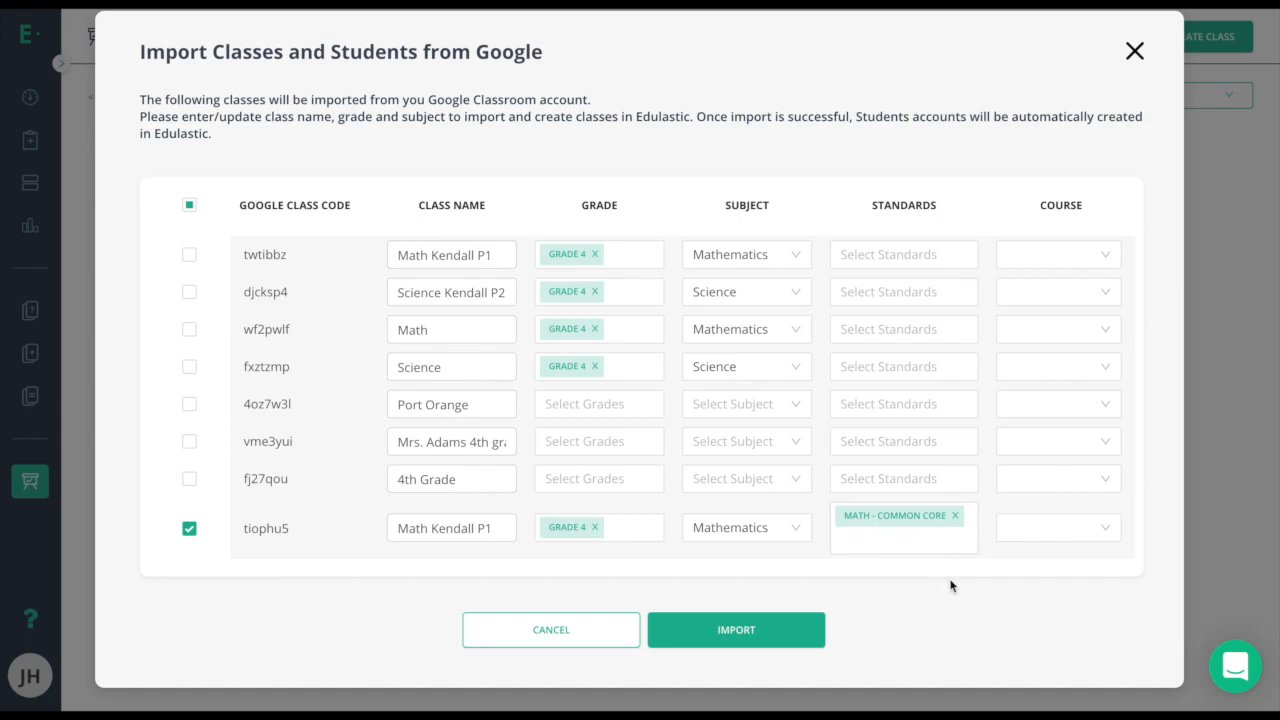
mouse_move(932, 588)
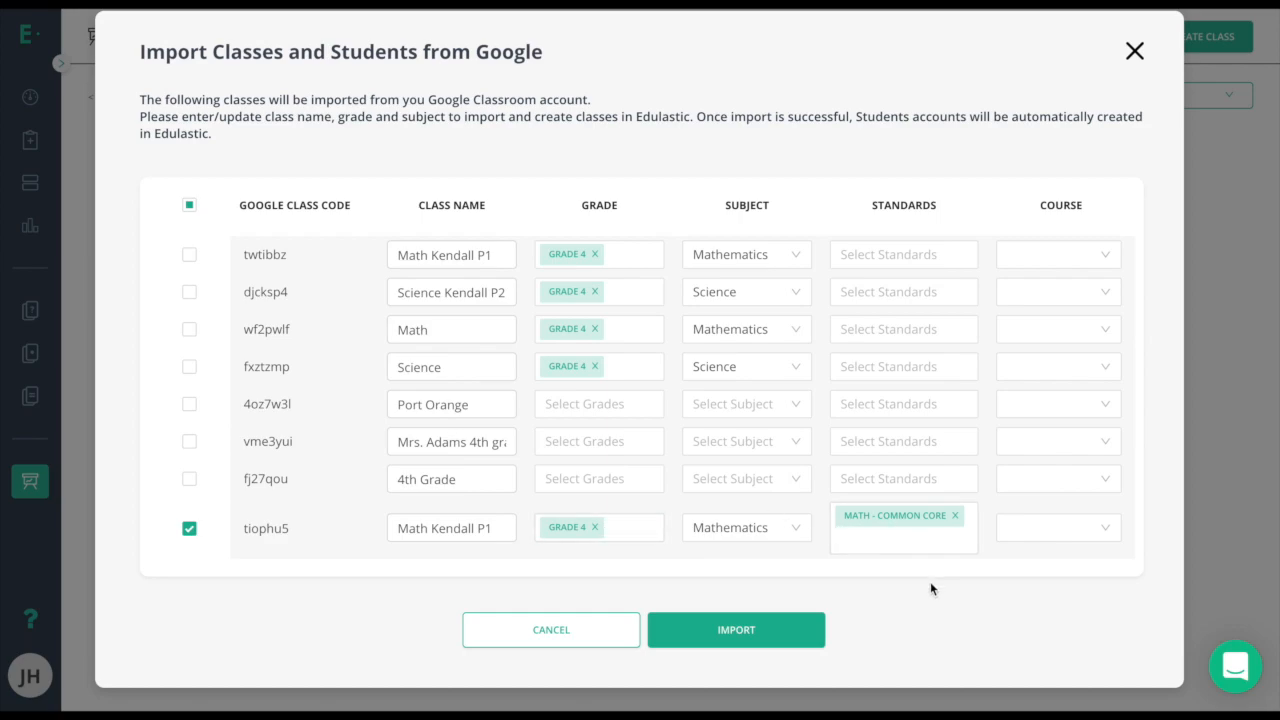
mouse_move(724, 630)
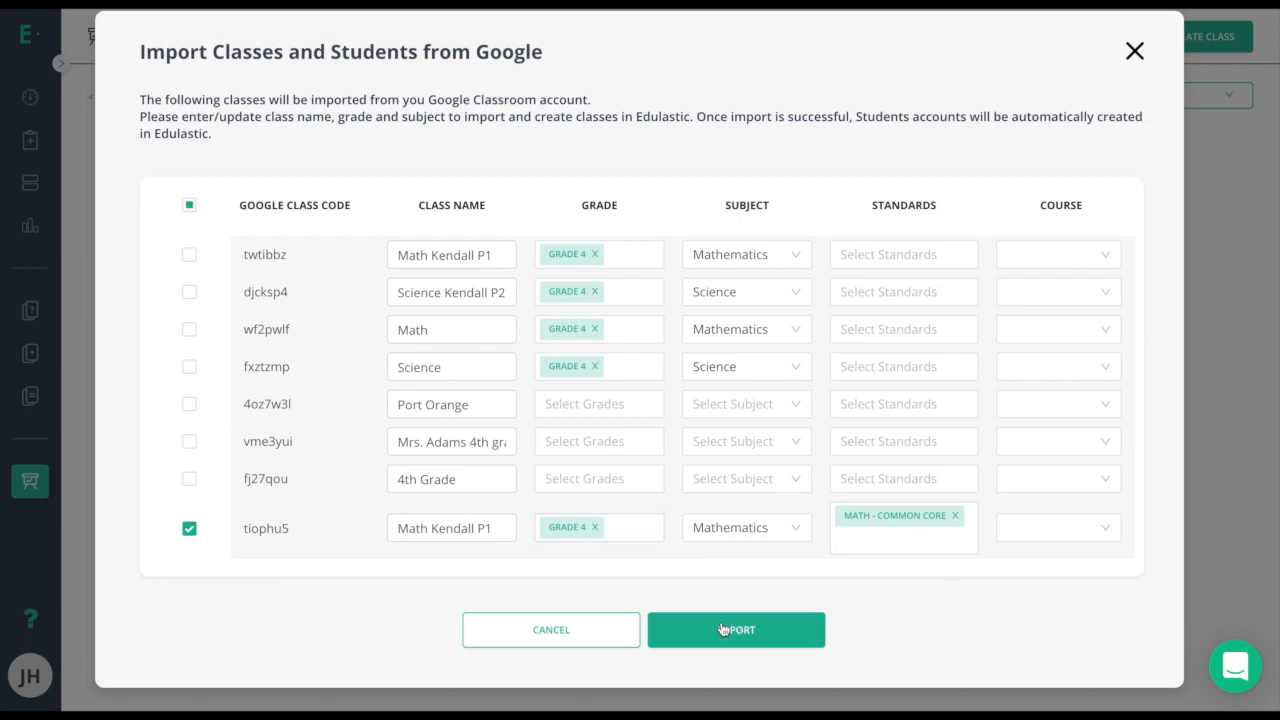
left_click(736, 630)
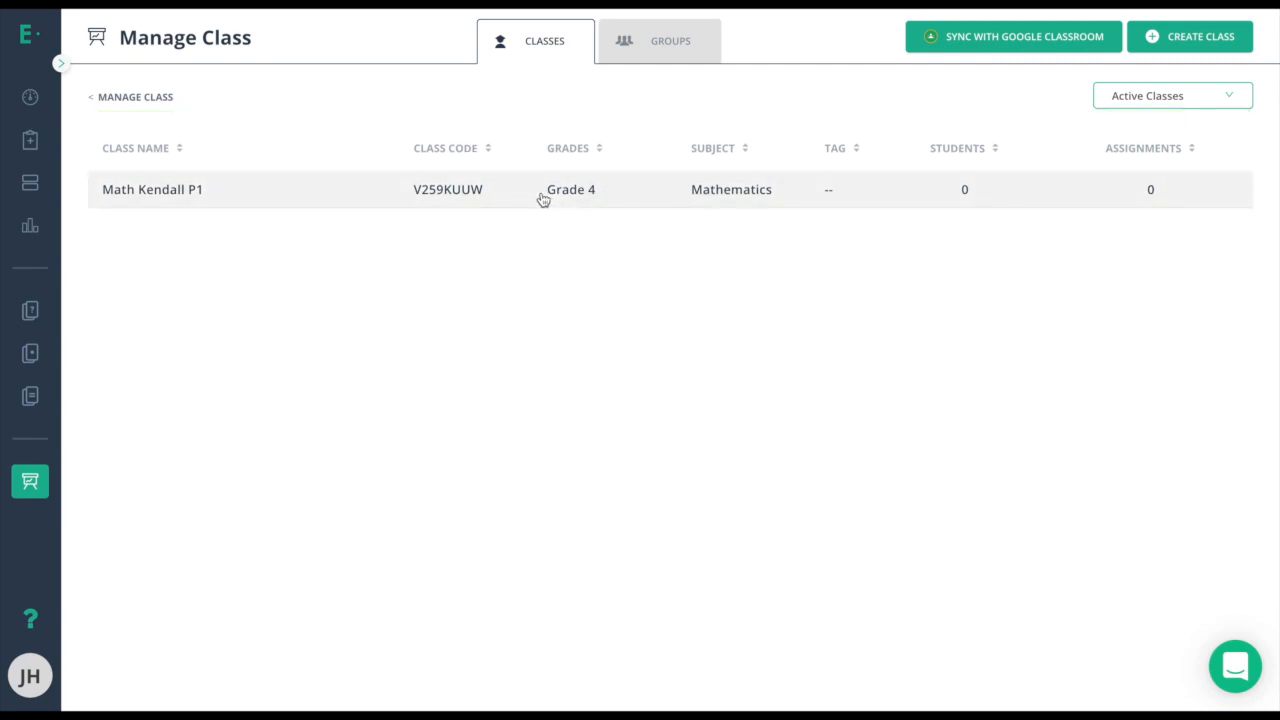
Show the imported Math Kendall P1 class on its detail page
left_click(152, 188)
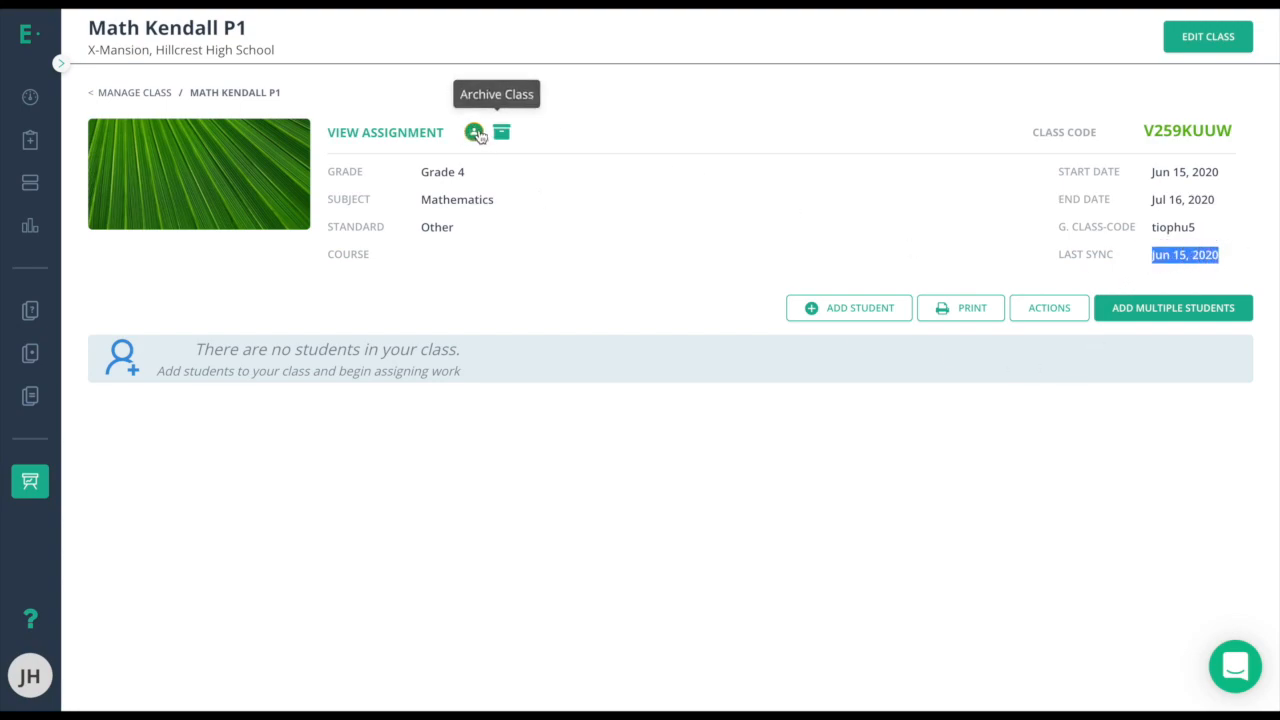
mouse_move(474, 132)
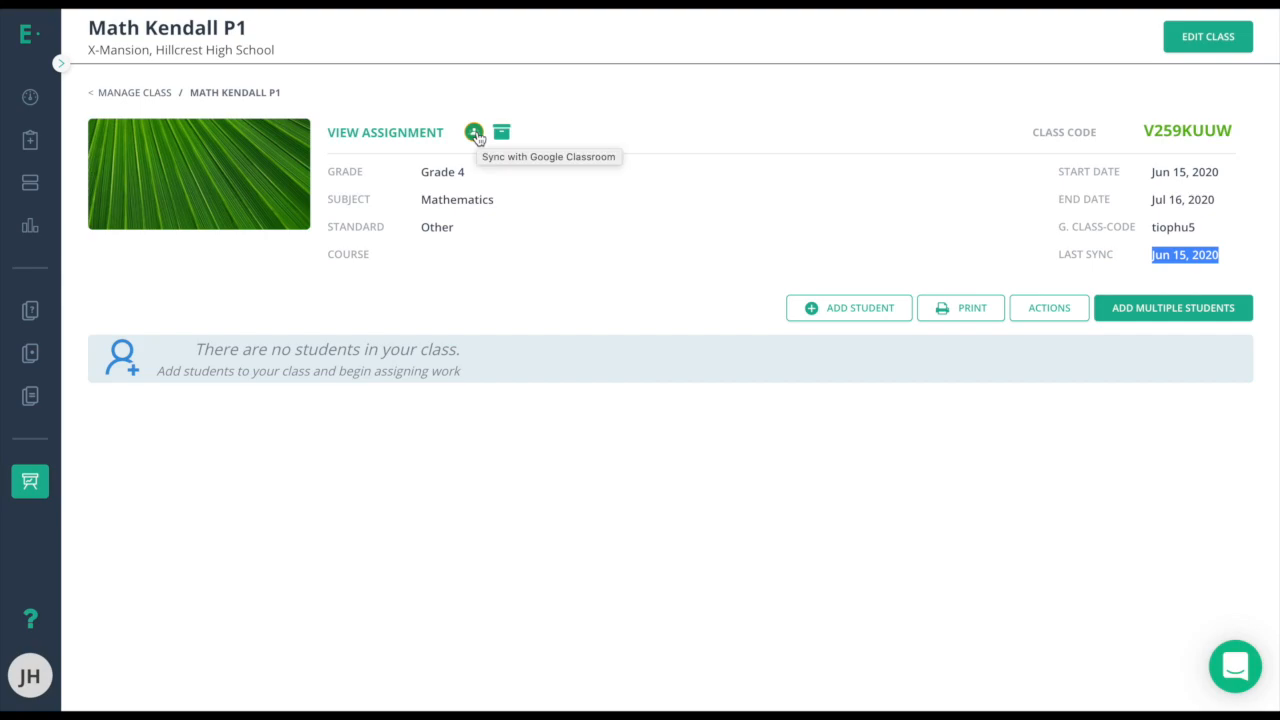